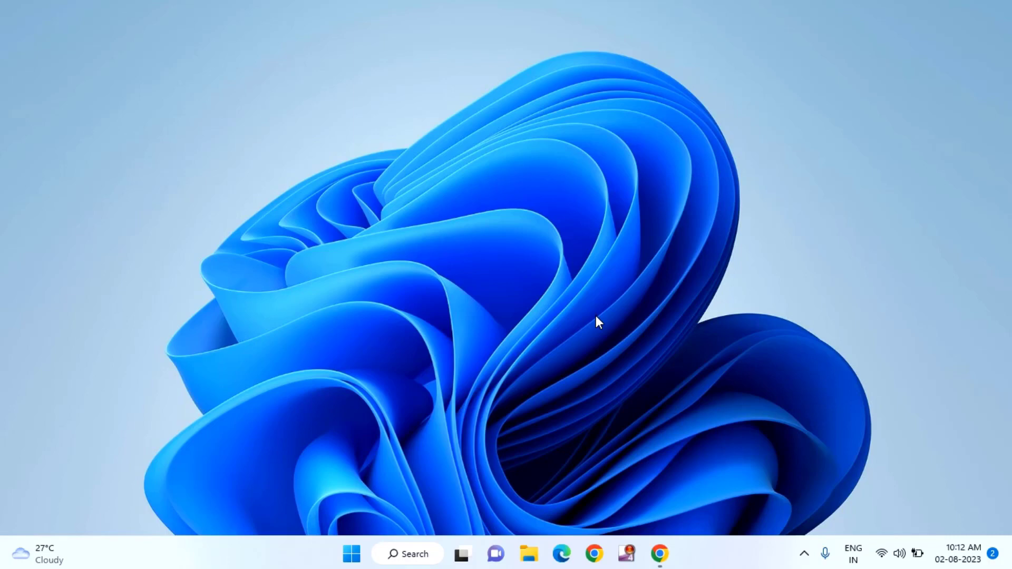
mouse_move(539, 359)
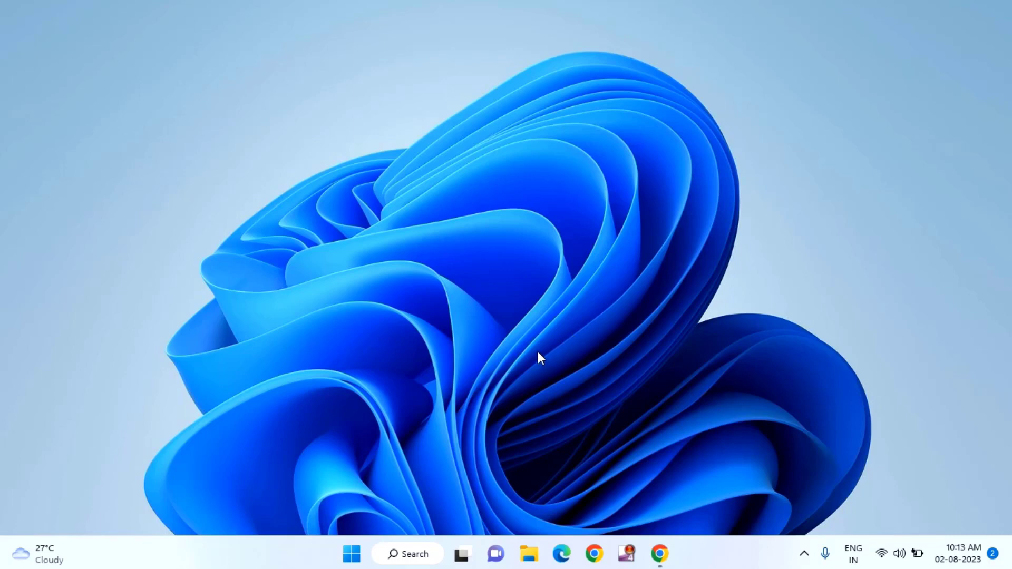
mouse_move(567, 358)
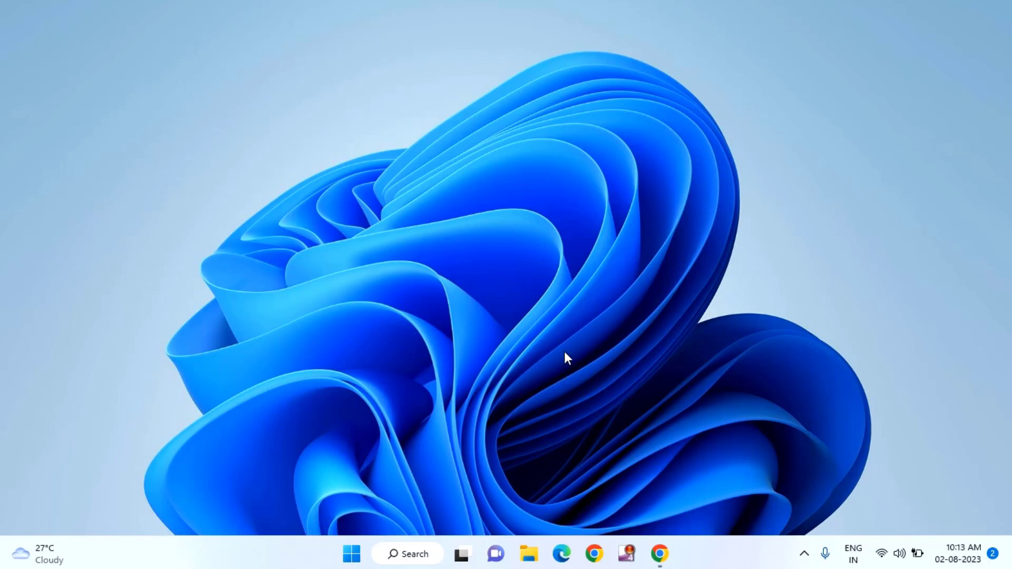
mouse_move(529, 554)
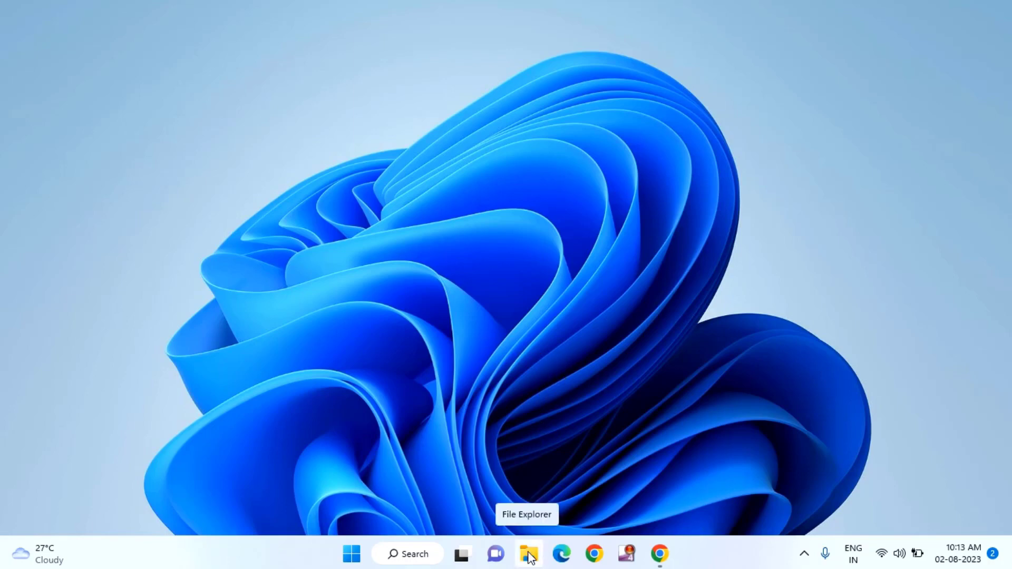
mouse_move(528, 554)
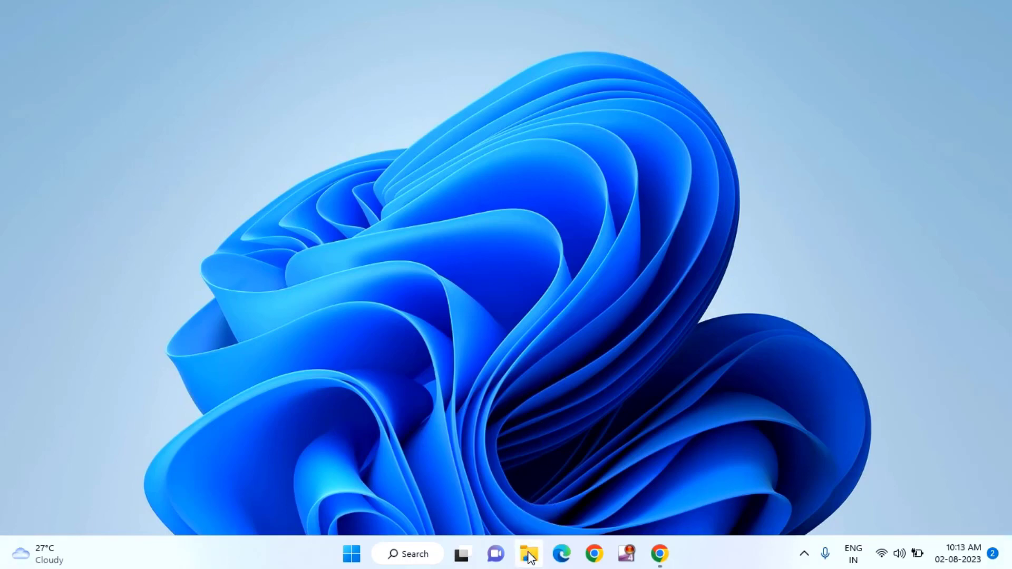
Open File Explorer maximized and view This PC's system properties in Settings About.
left_click(529, 554)
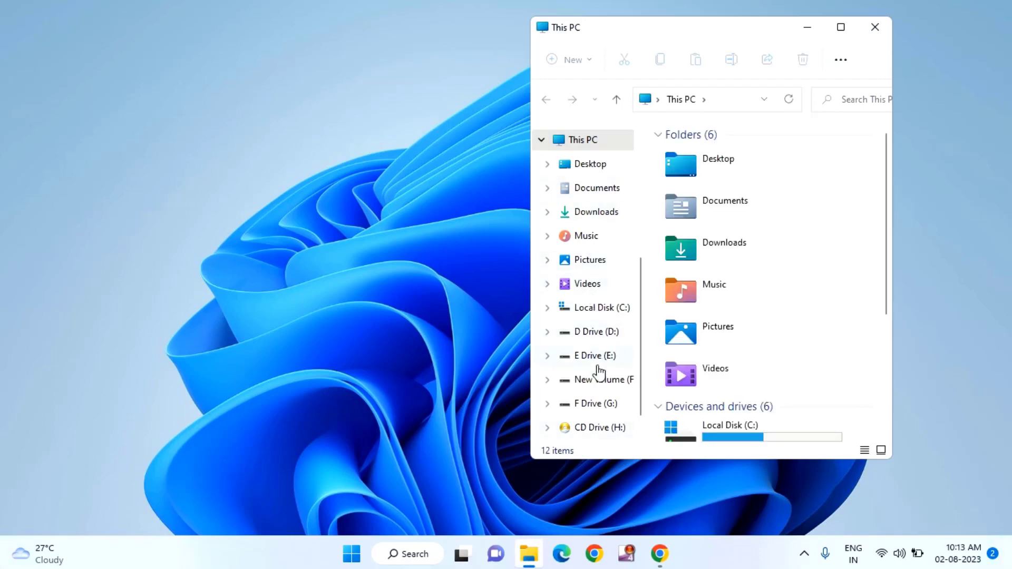
left_click(840, 27)
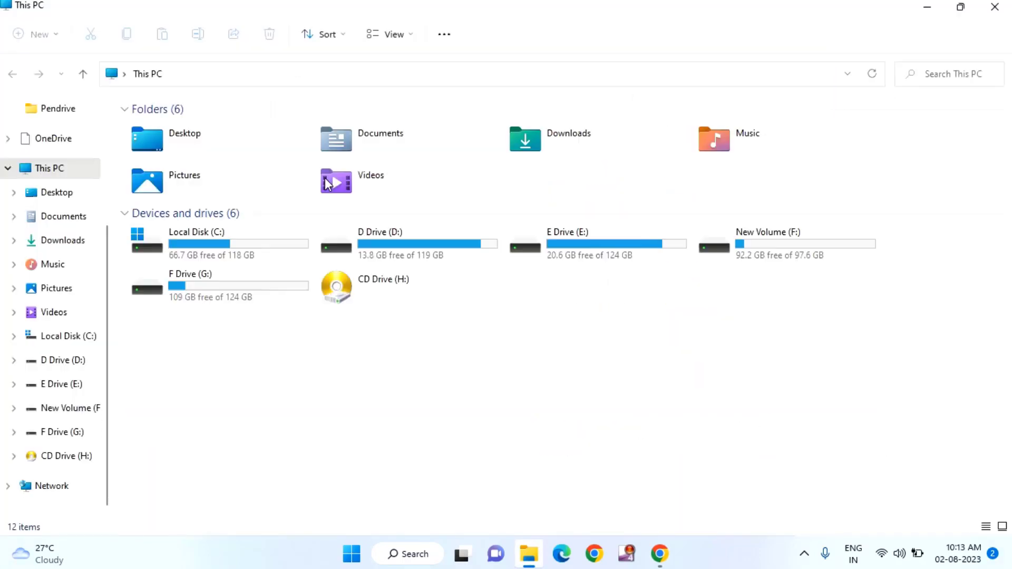
mouse_move(46, 168)
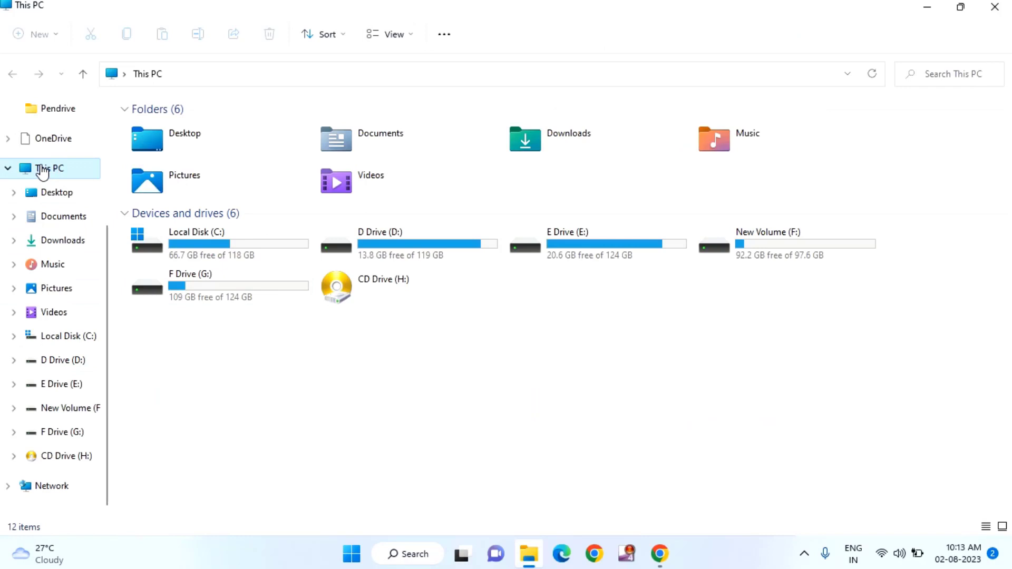
right_click(49, 168)
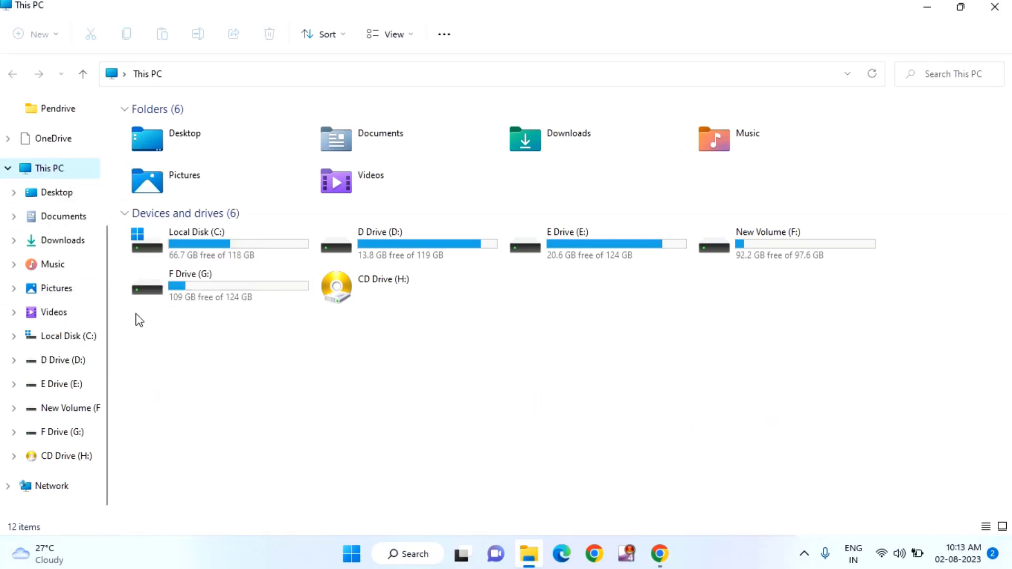
left_click(676, 554)
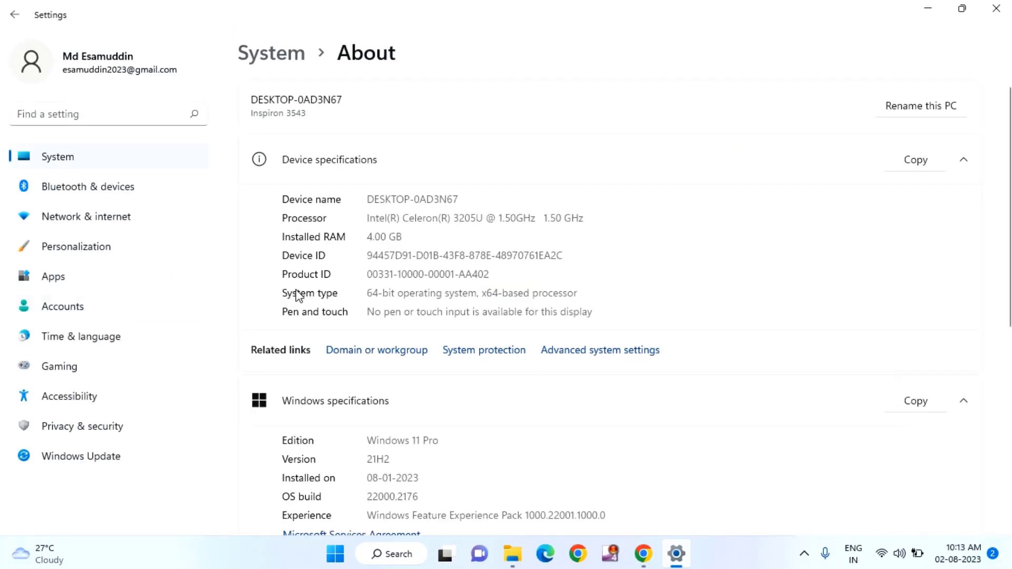
mouse_move(364, 301)
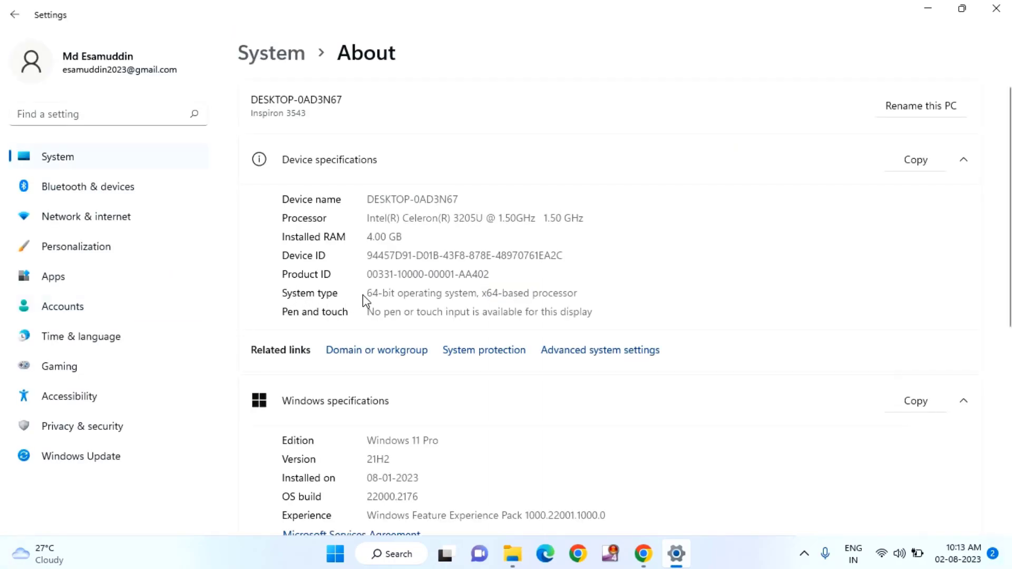
mouse_move(408, 299)
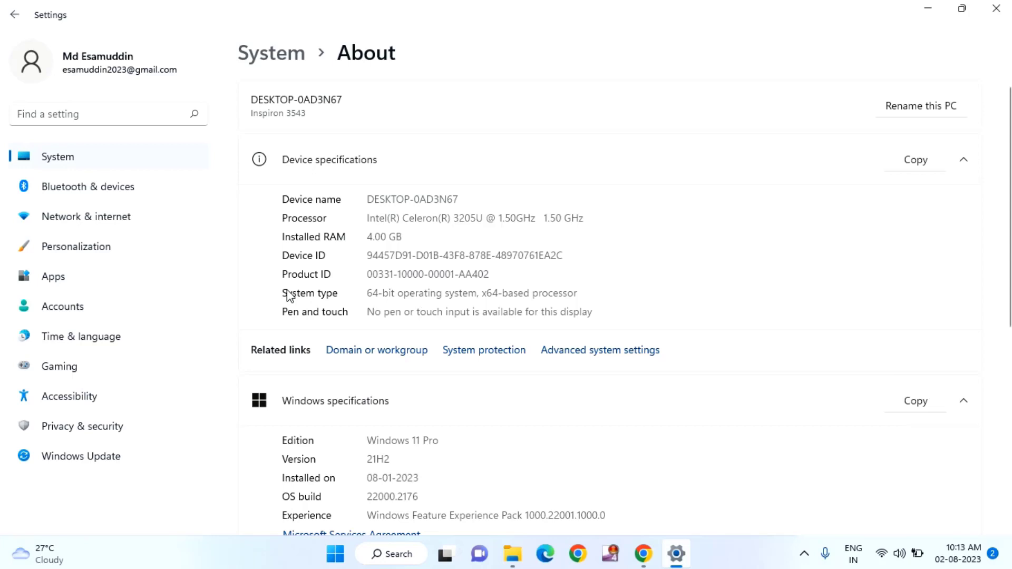
mouse_move(383, 308)
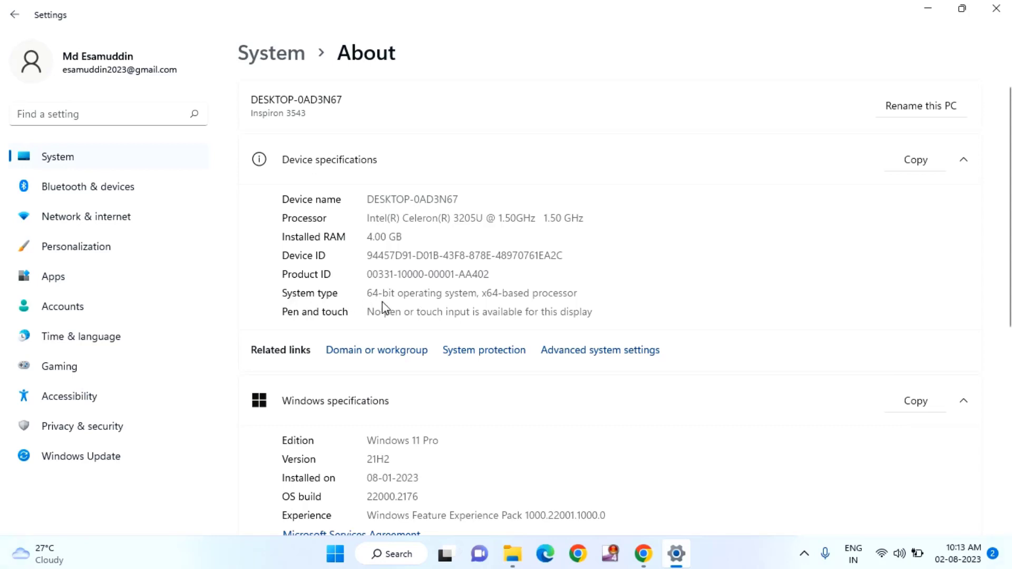
mouse_move(463, 305)
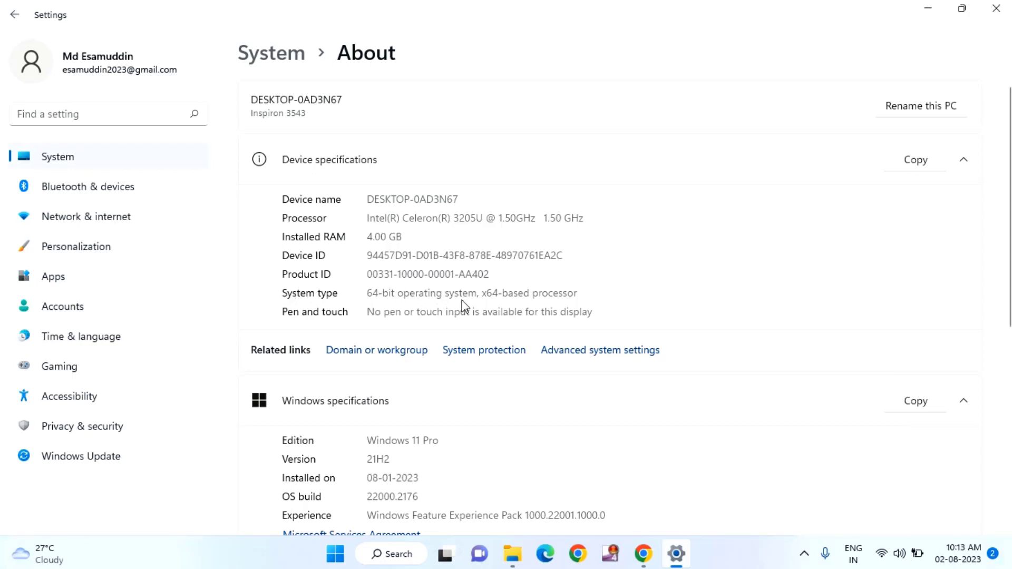
mouse_move(474, 295)
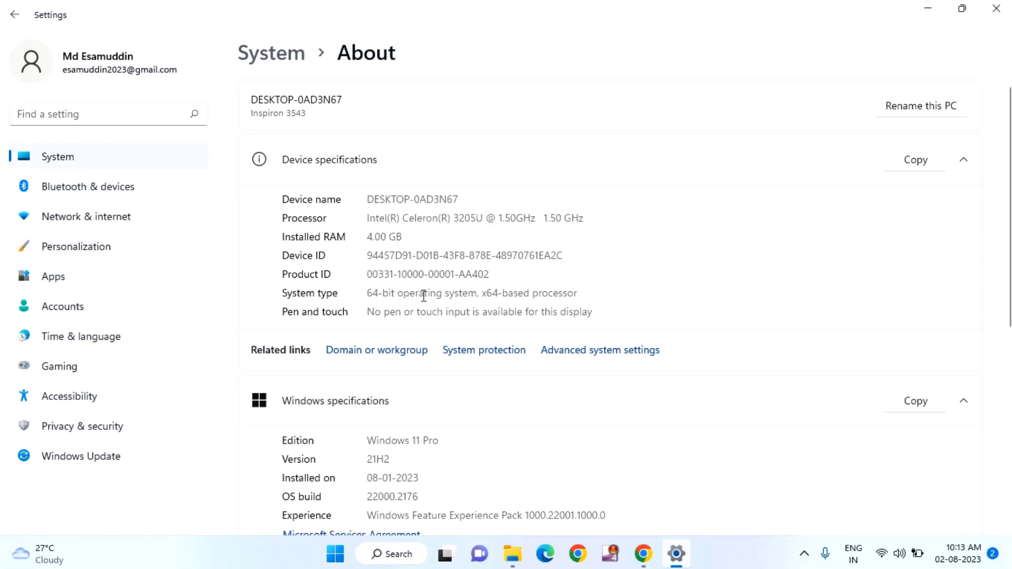
mouse_move(429, 287)
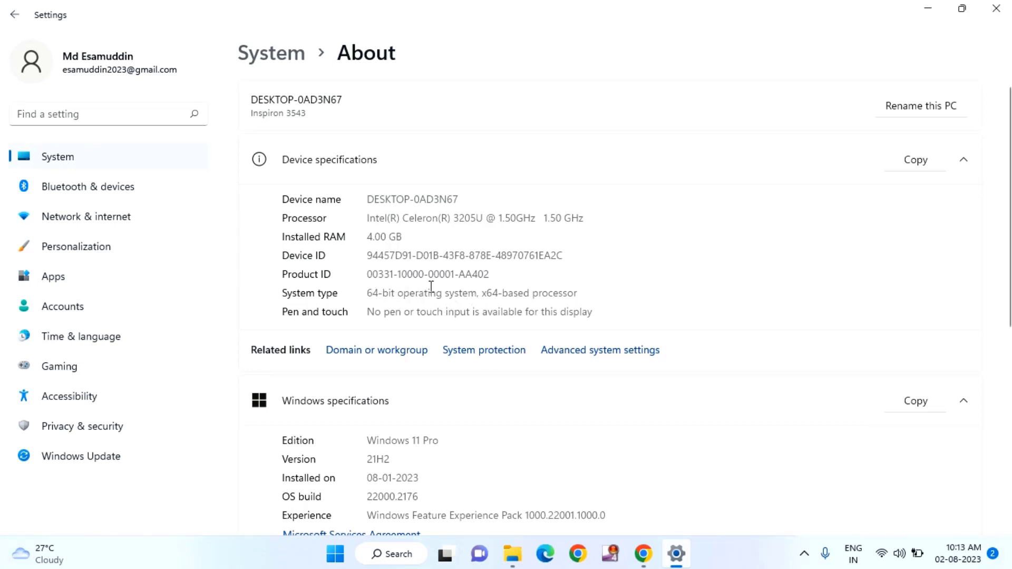
mouse_move(639, 274)
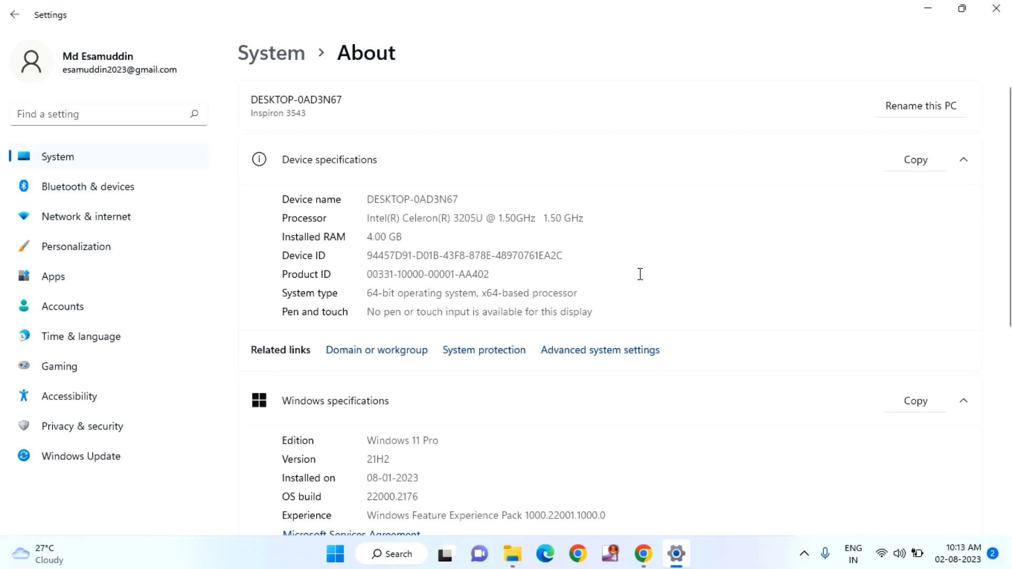
mouse_move(996, 9)
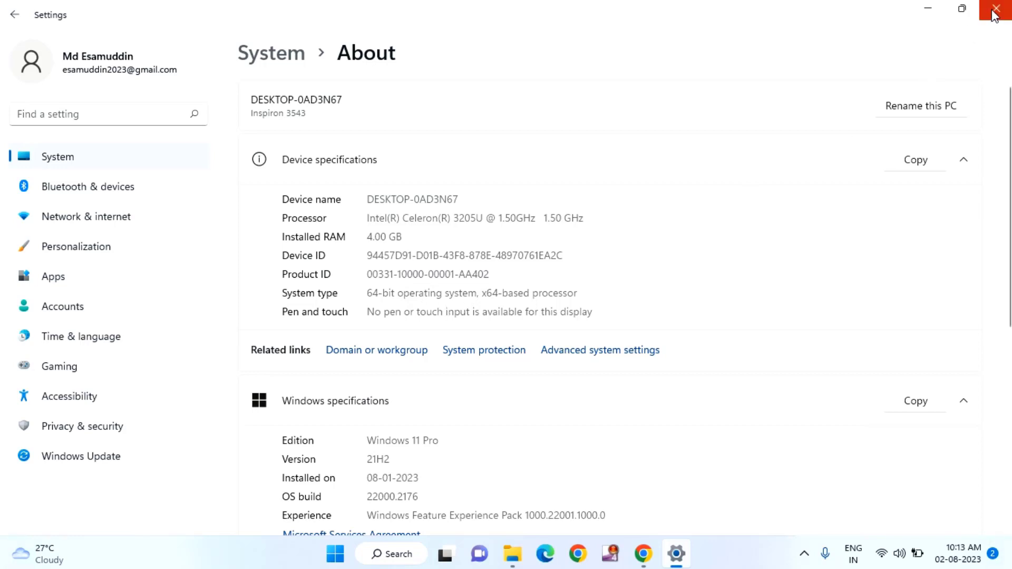
Close the About settings page after confirming the 64-bit system type.
left_click(512, 554)
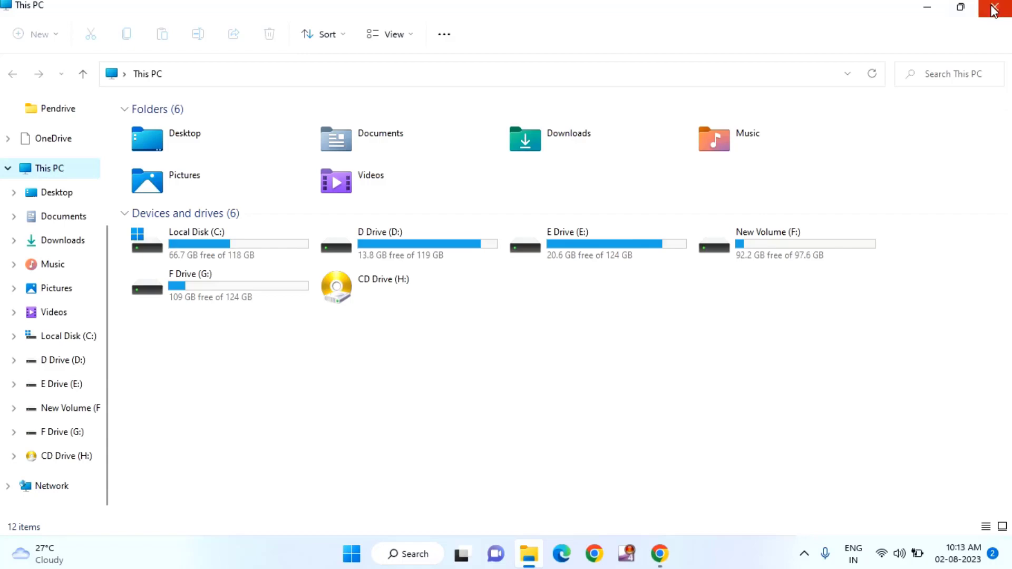
Search Google for 'windows 10' in Chrome and open Microsoft's download result.
left_click(999, 8)
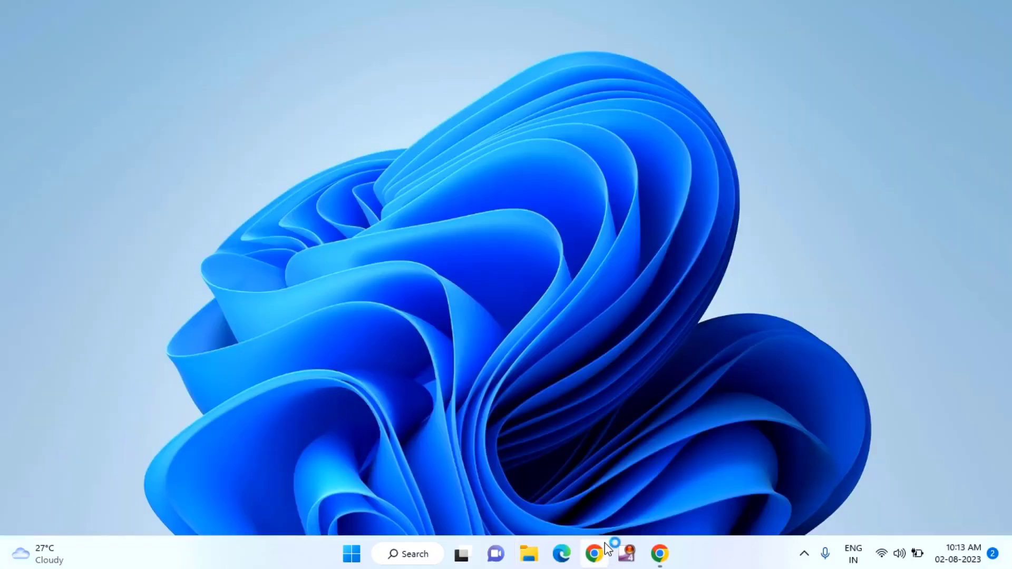
left_click(659, 554)
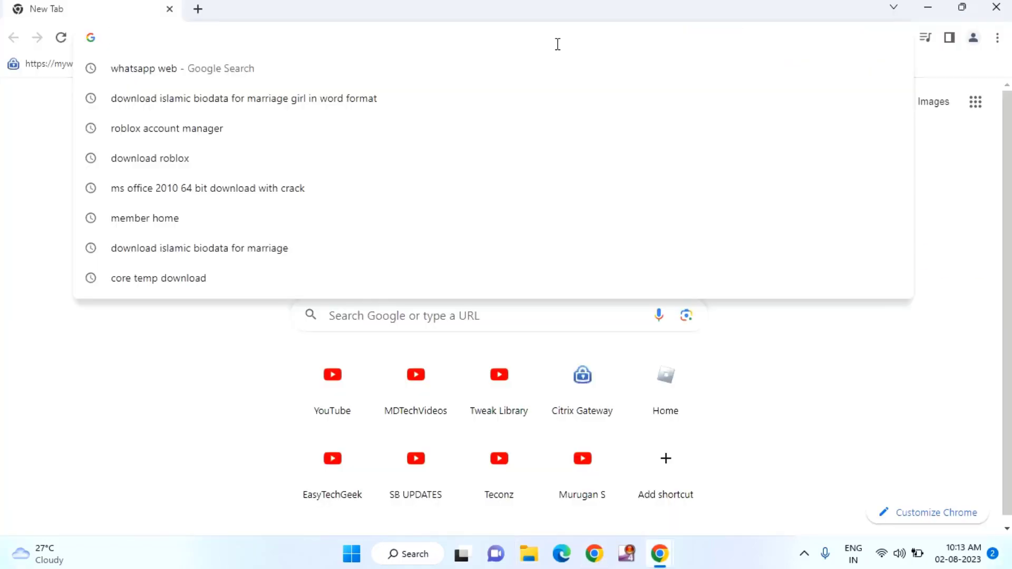
type("windows 1")
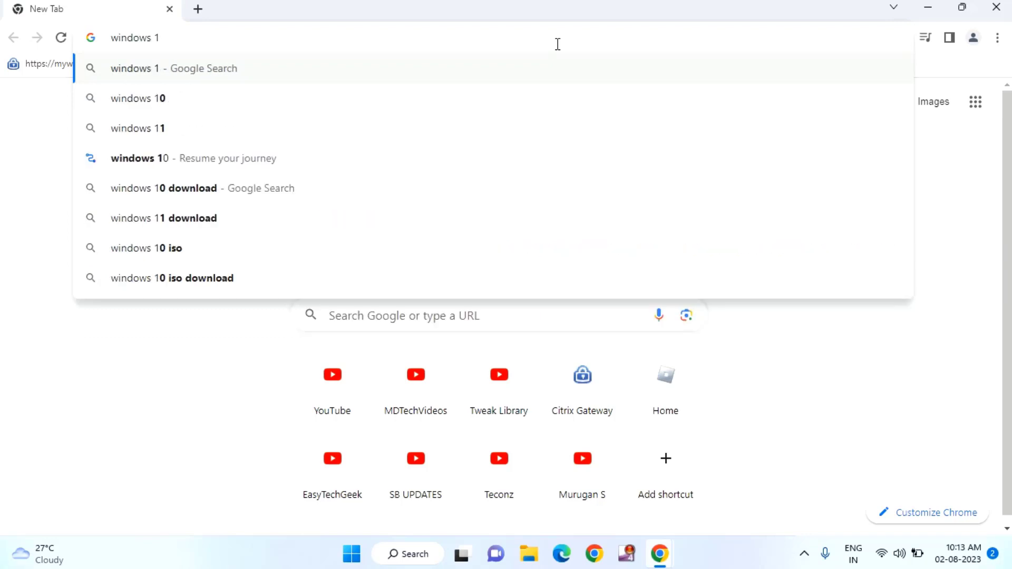
left_click(139, 98)
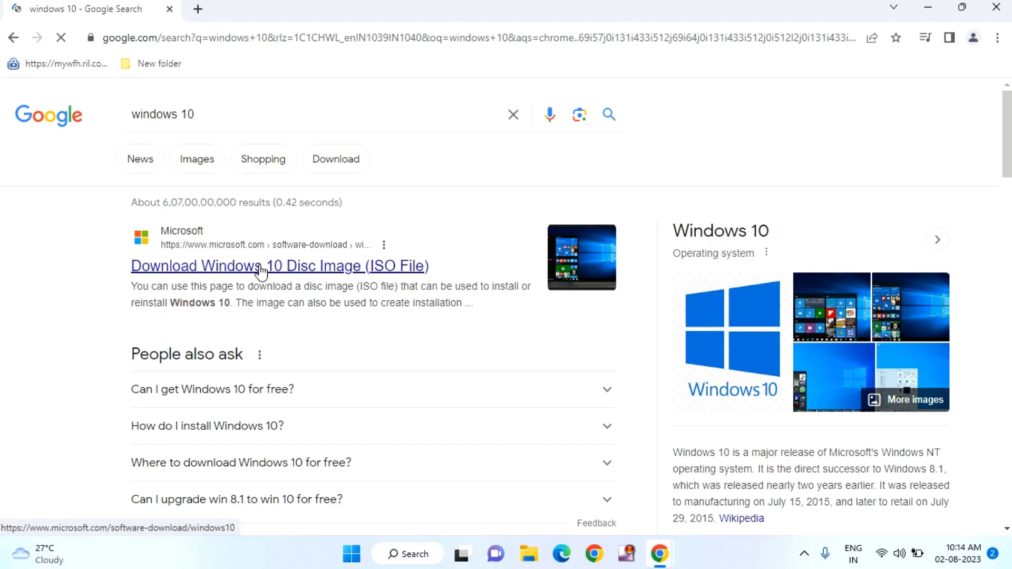
left_click(279, 266)
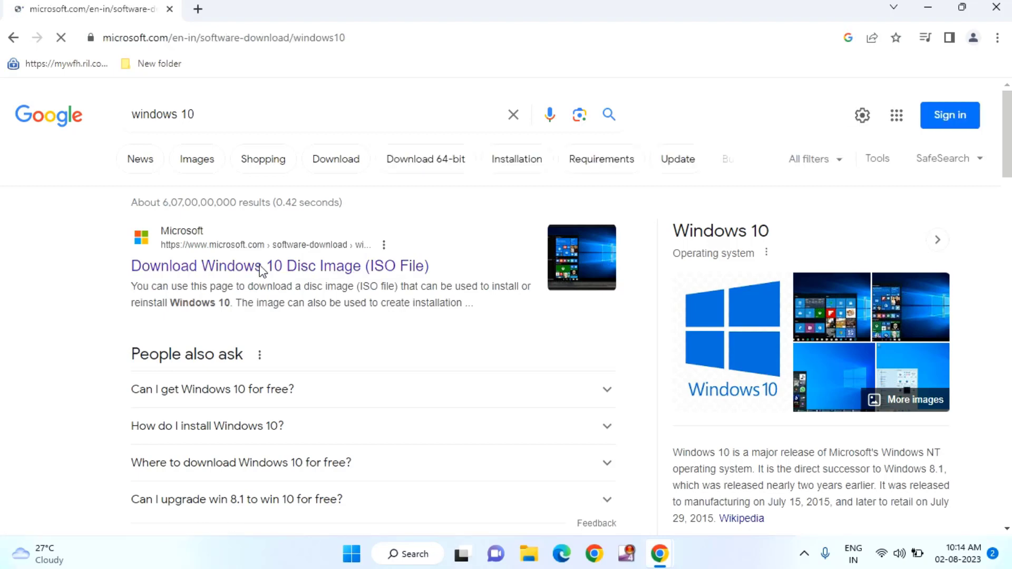
Open the 'Download Windows 10 Disc Image (ISO File)' result and glance over the page.
left_click(279, 265)
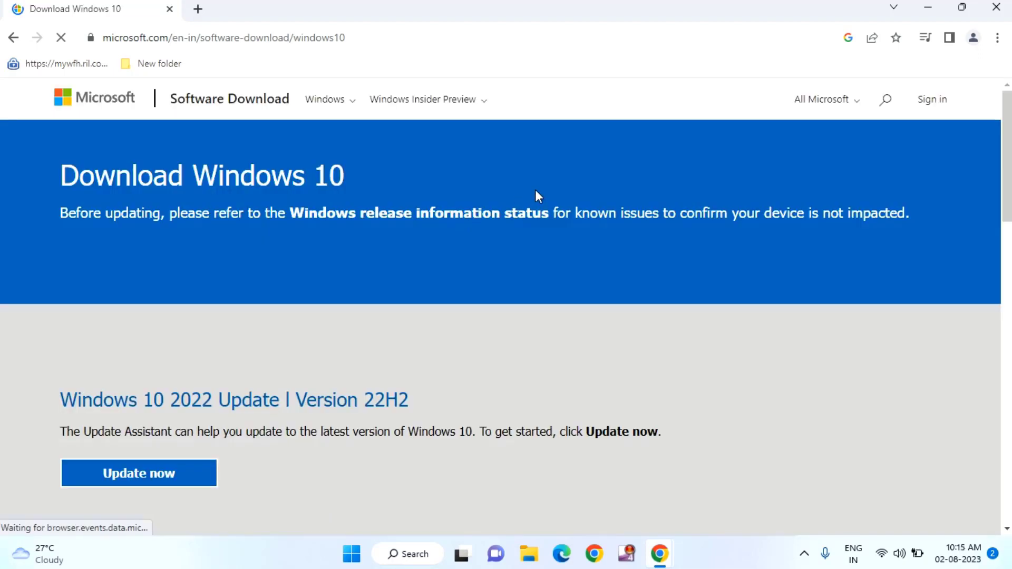
mouse_move(368, 334)
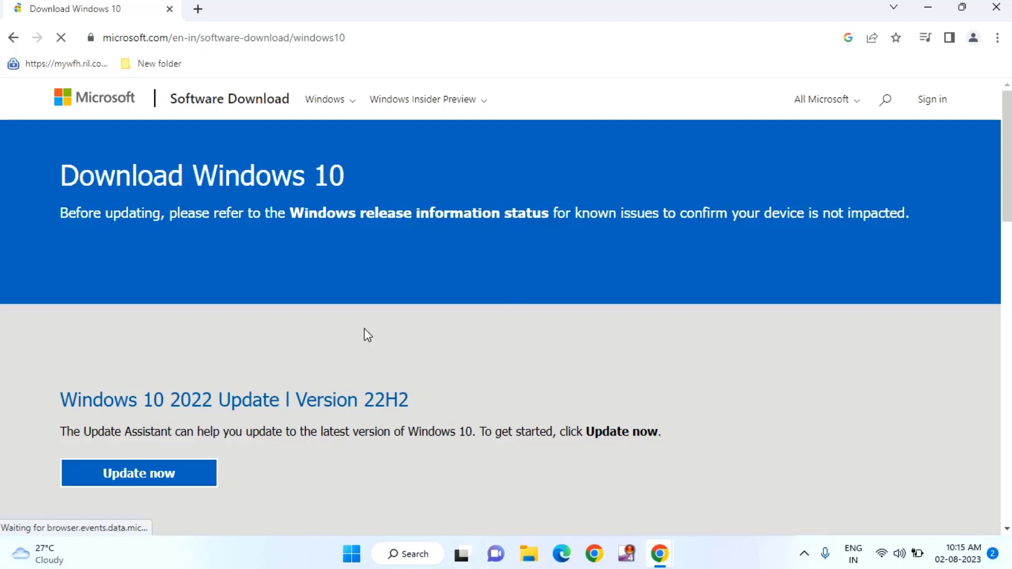
scroll("down", 3)
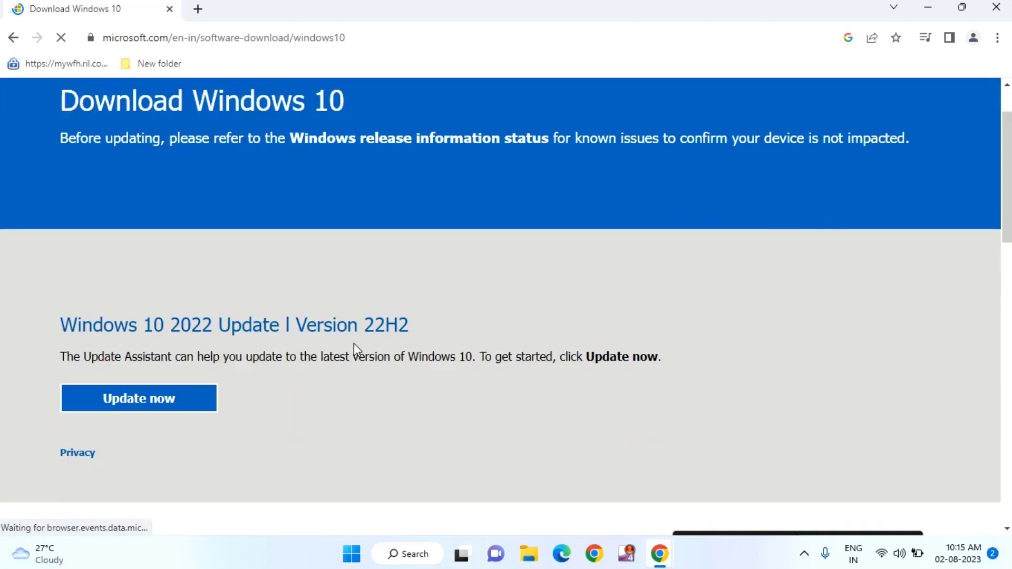
scroll("up", 3)
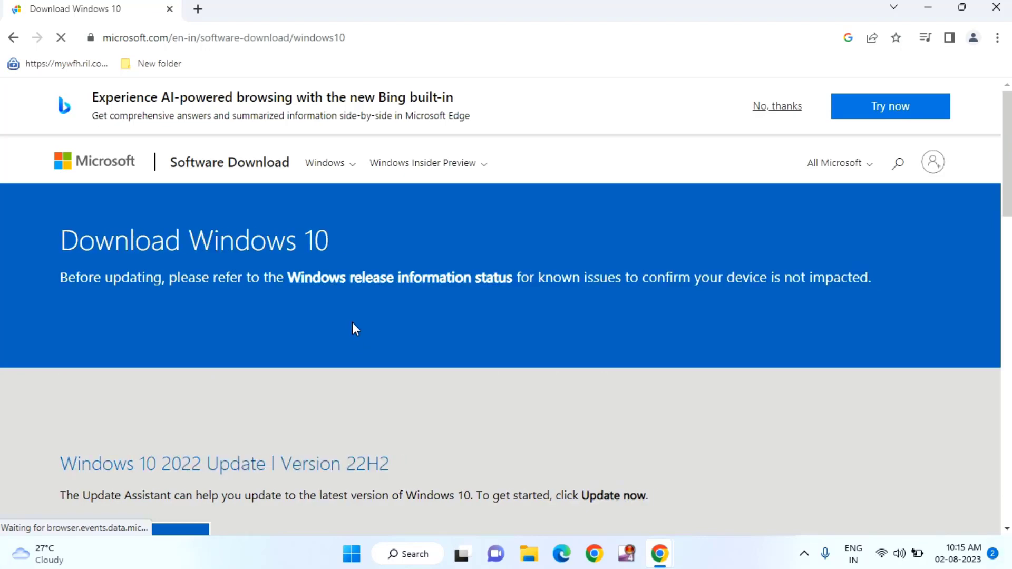
Scroll down to the 'Create Windows 10 installation media' section and its download tool.
scroll("down", 3)
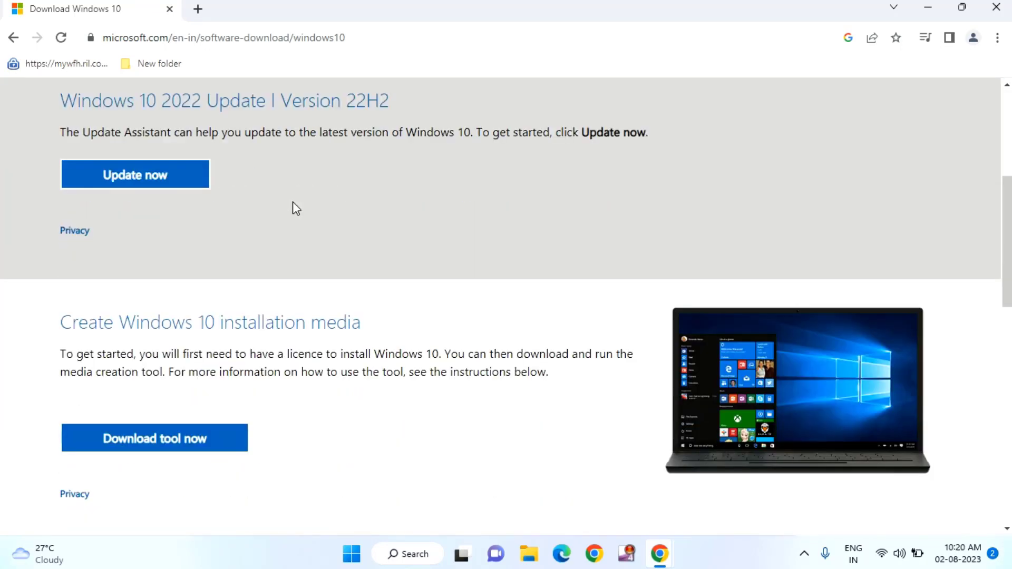
scroll("down", 3)
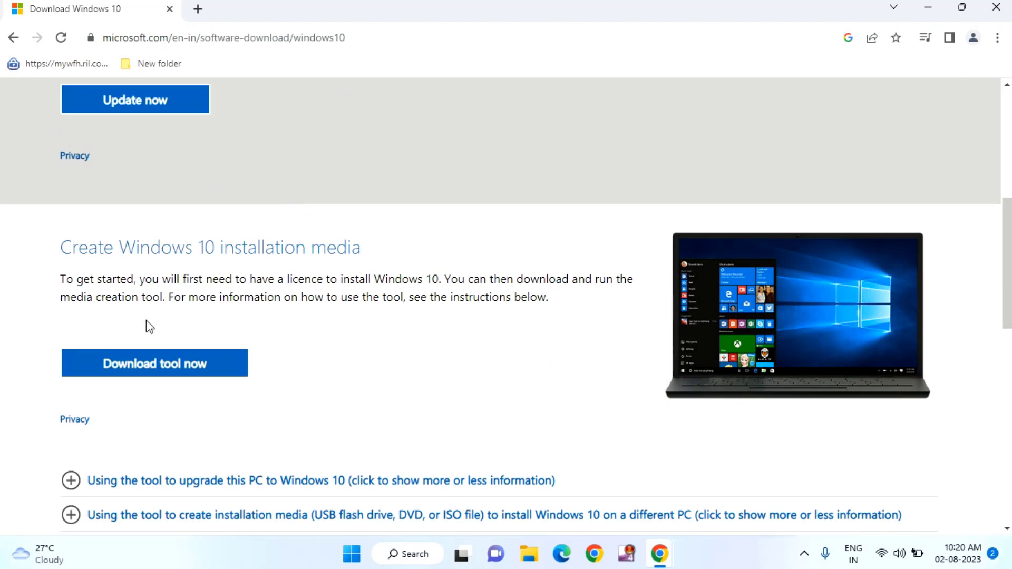
mouse_move(239, 323)
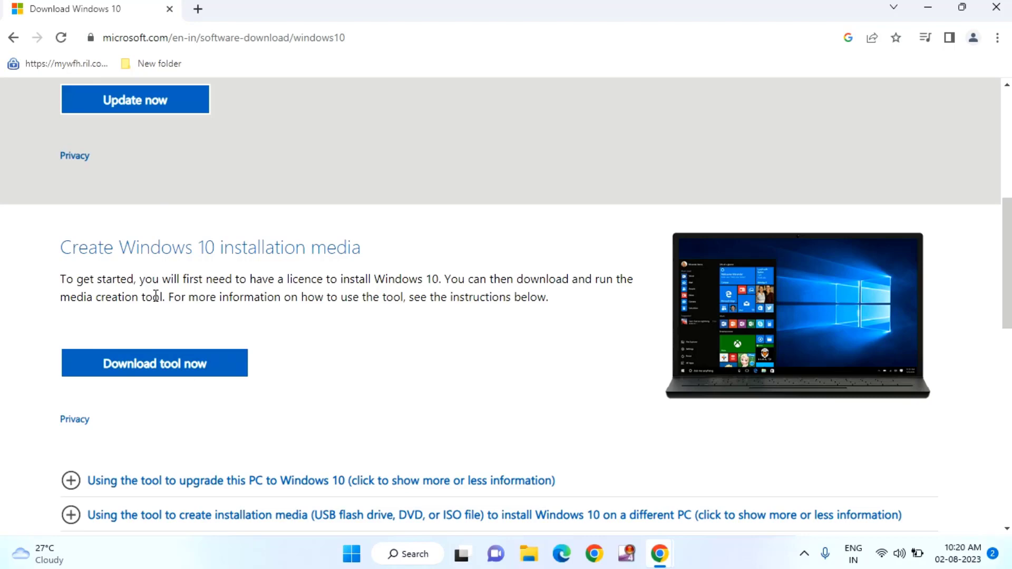
mouse_move(169, 296)
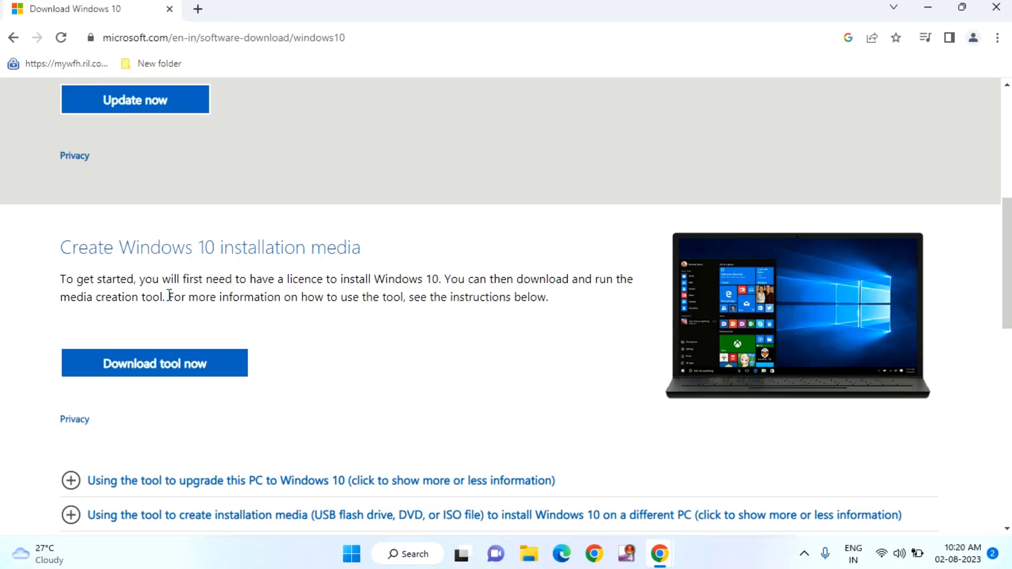
mouse_move(392, 296)
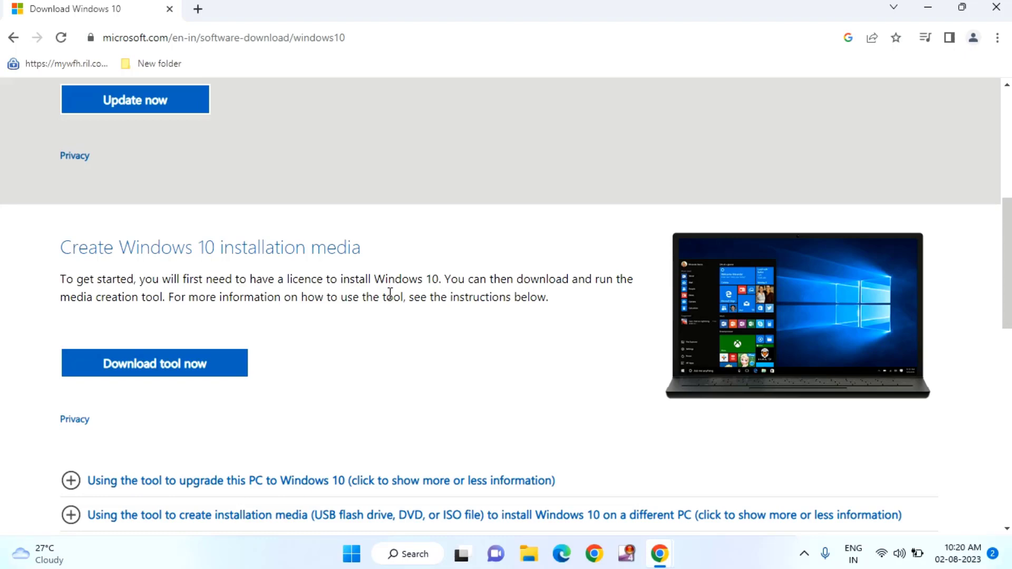
mouse_move(389, 264)
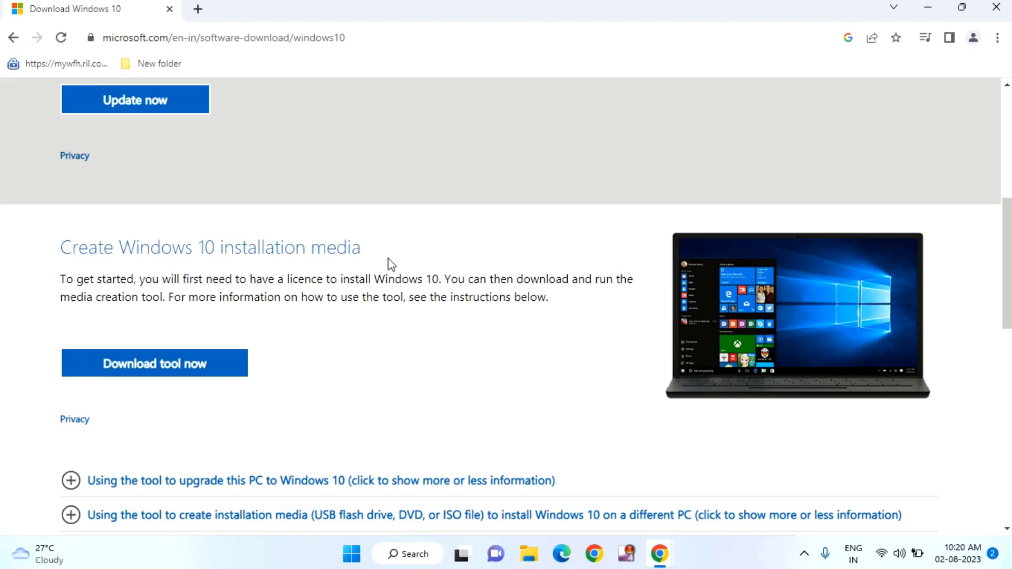
scroll("down", 3)
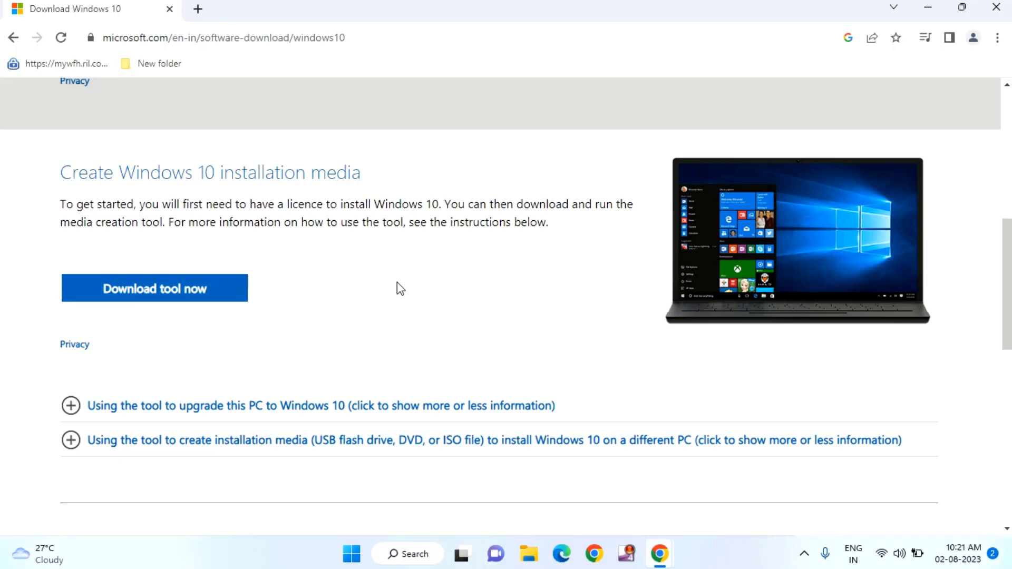
mouse_move(342, 269)
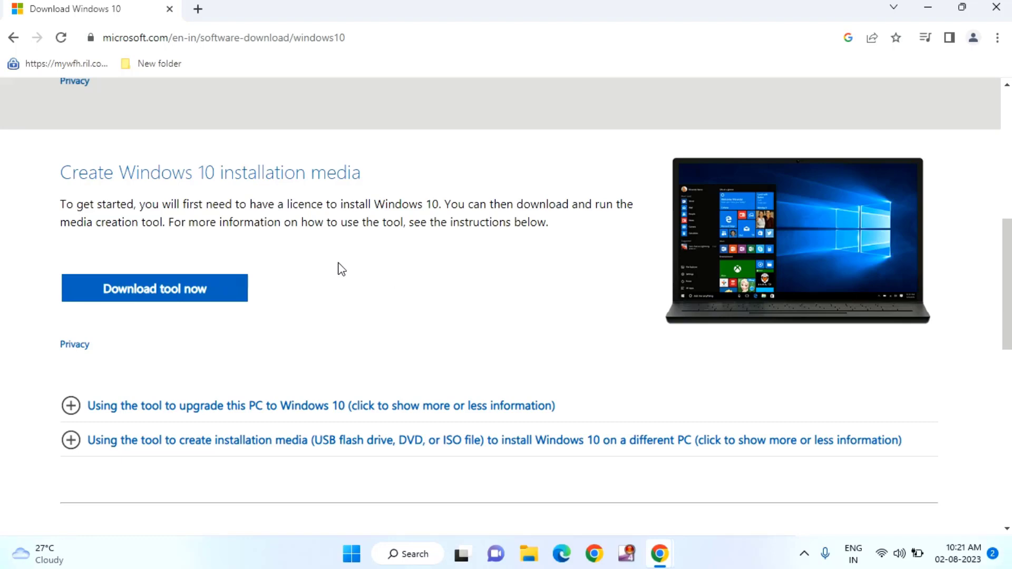
mouse_move(583, 206)
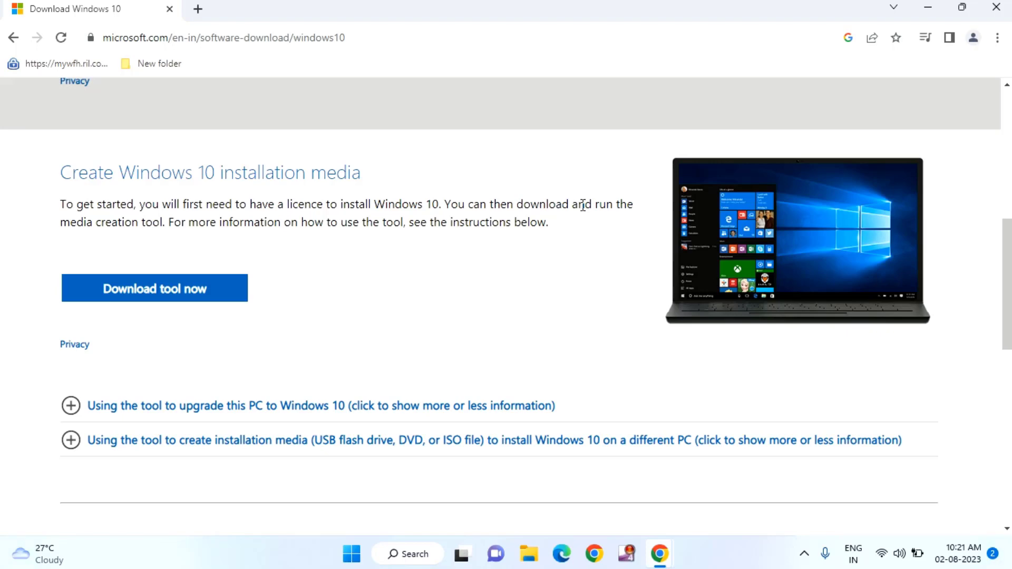
mouse_move(765, 124)
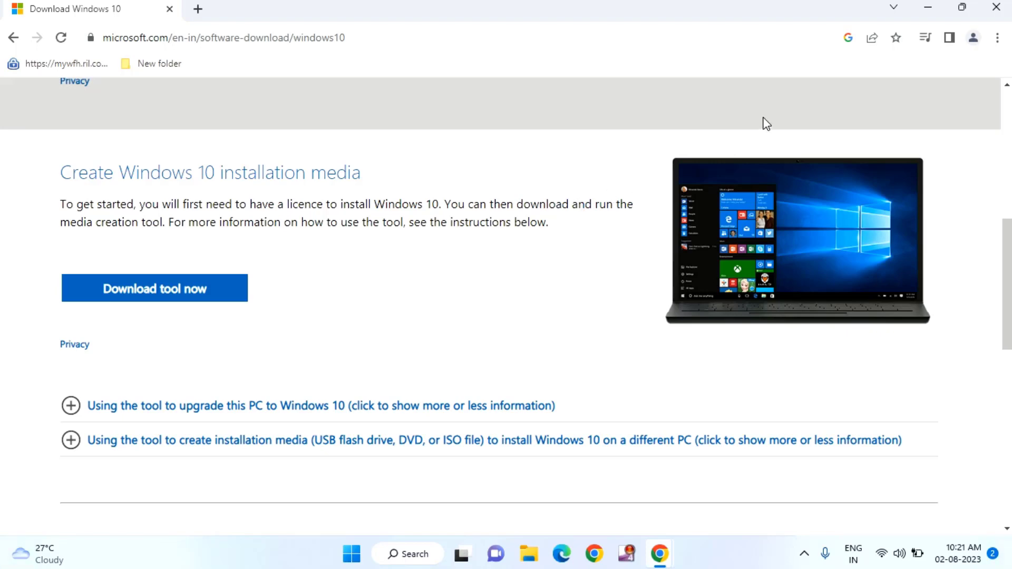